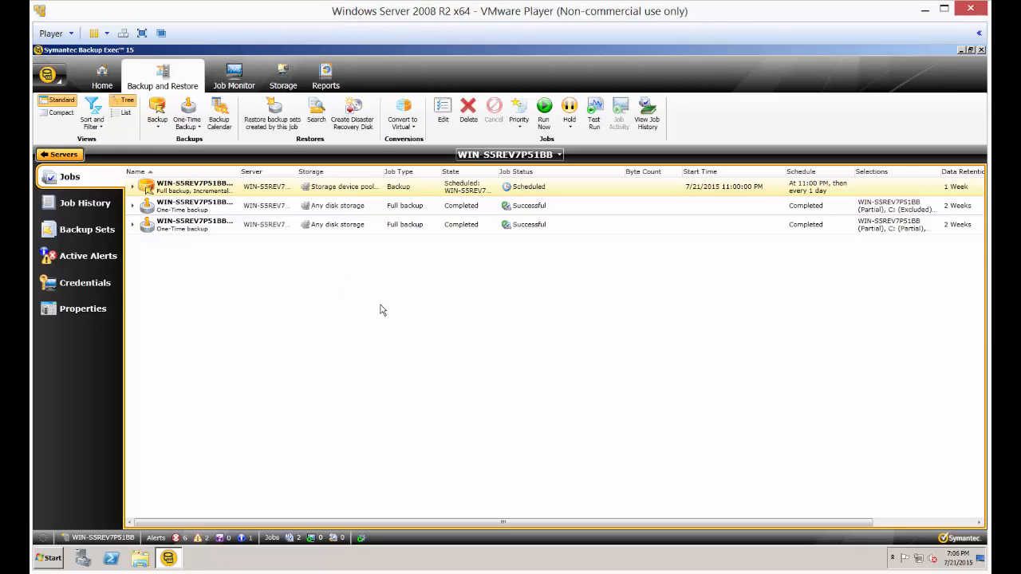
{"action": "mouse_move", "coordinate": [366, 281]}
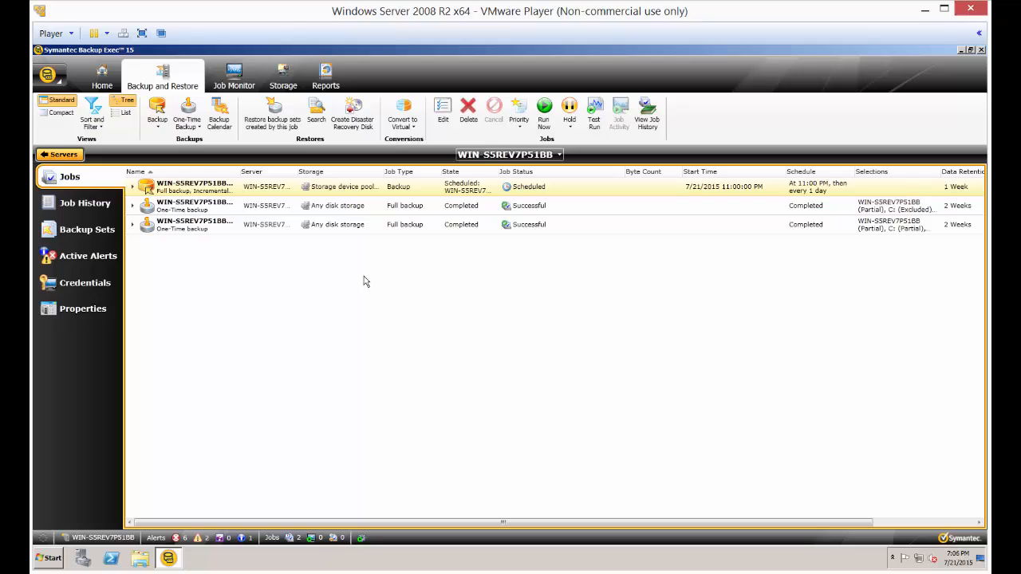
{"action": "mouse_move", "coordinate": [363, 256]}
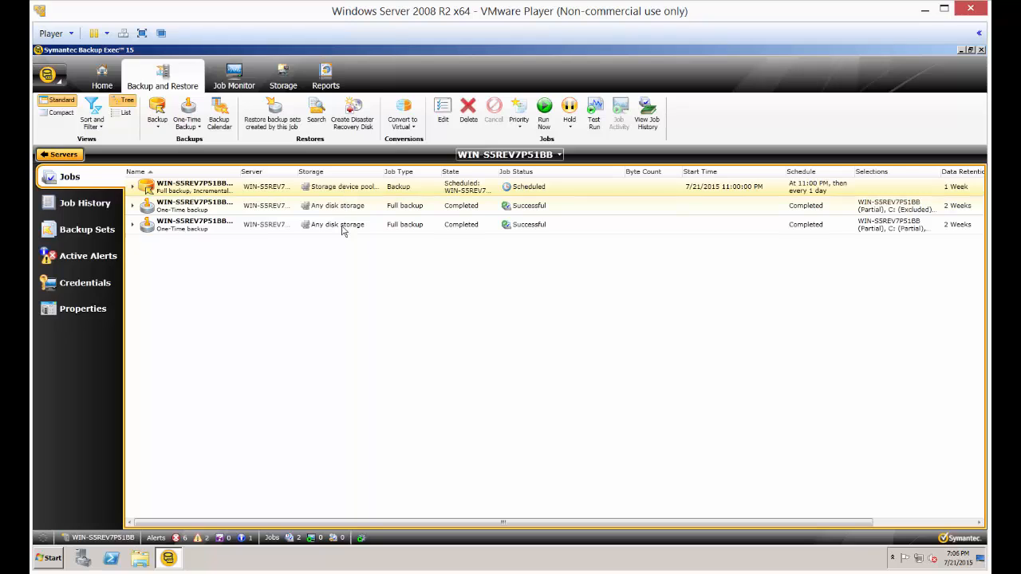
{"action": "mouse_move", "coordinate": [363, 196]}
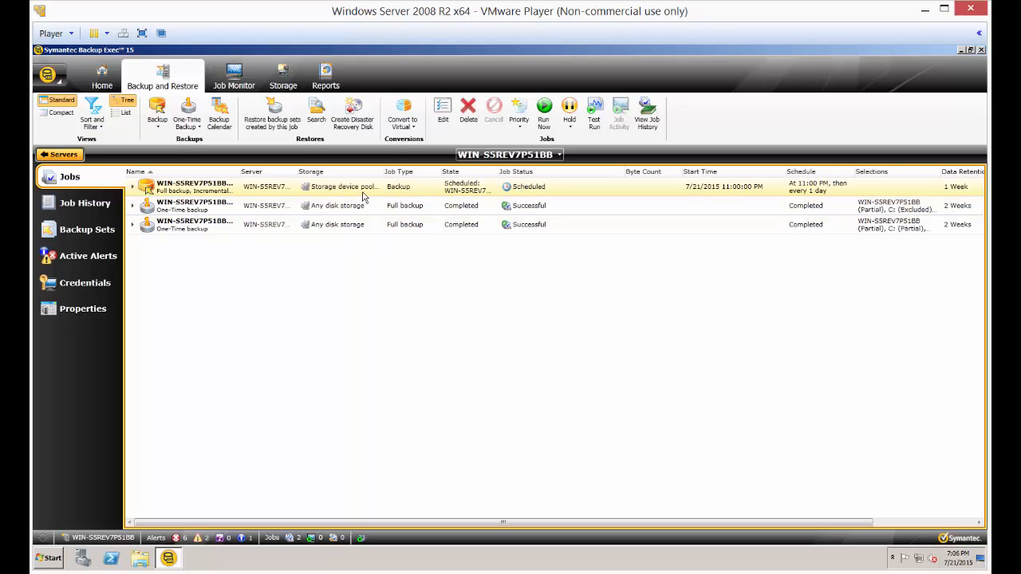
Edit the scheduled backup job from its right-click menu to open Backup Definition Properties
{"action": "right_click", "coordinate": [349, 187]}
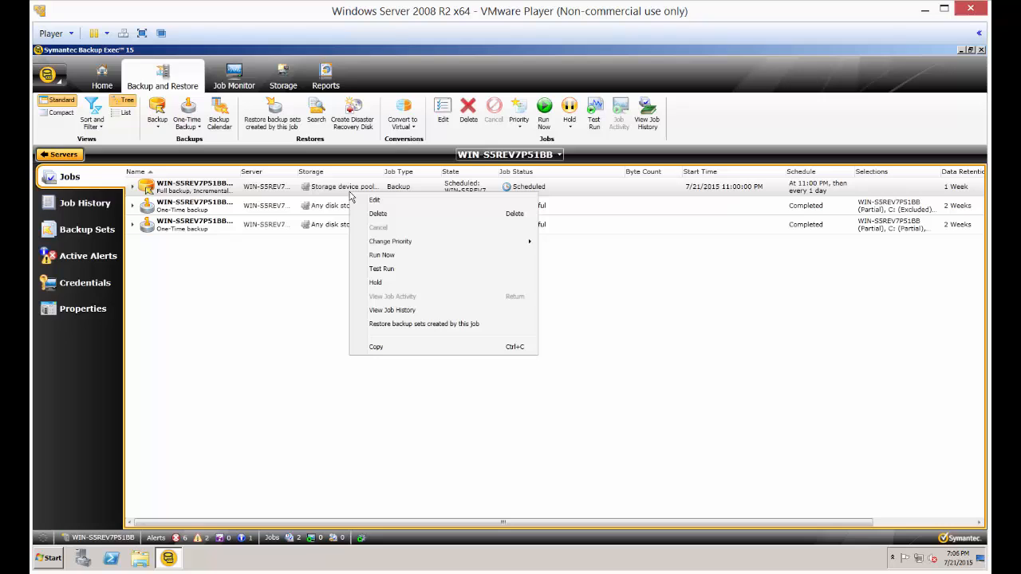
{"action": "left_click", "coordinate": [363, 205]}
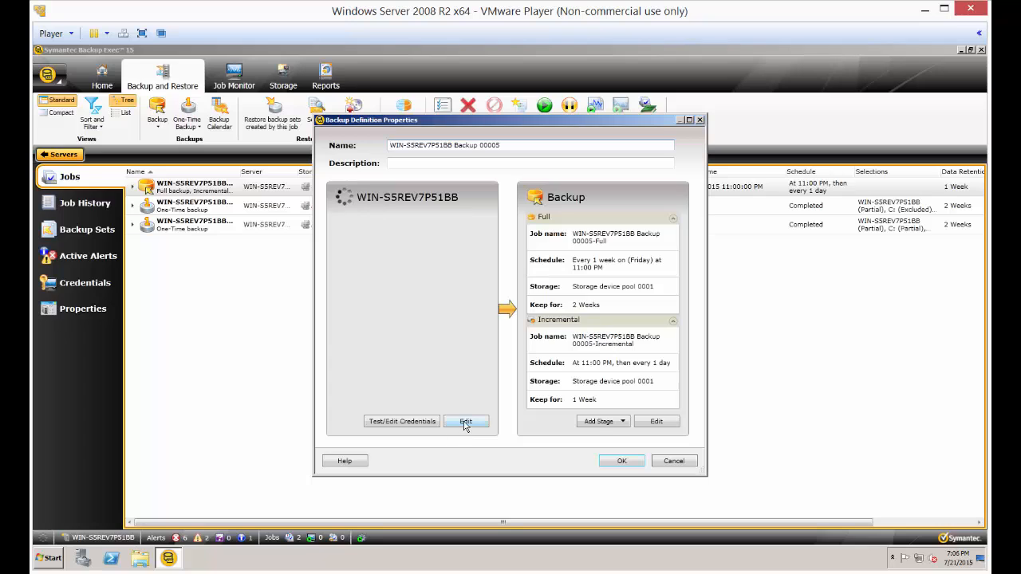
Edit the server selections, expanding and checking System State to include all its components
{"action": "left_click", "coordinate": [466, 422]}
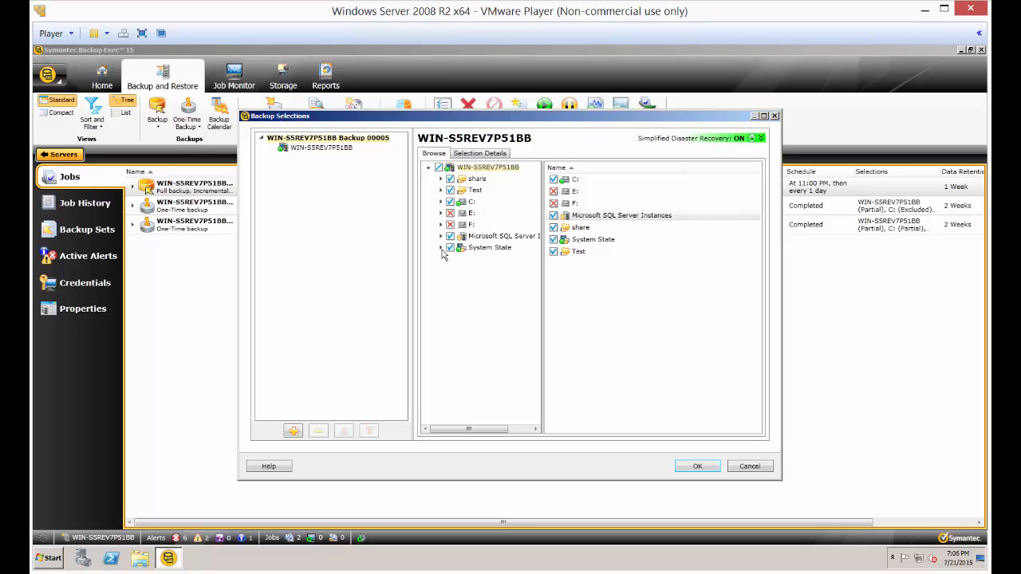
{"action": "left_click", "coordinate": [441, 247]}
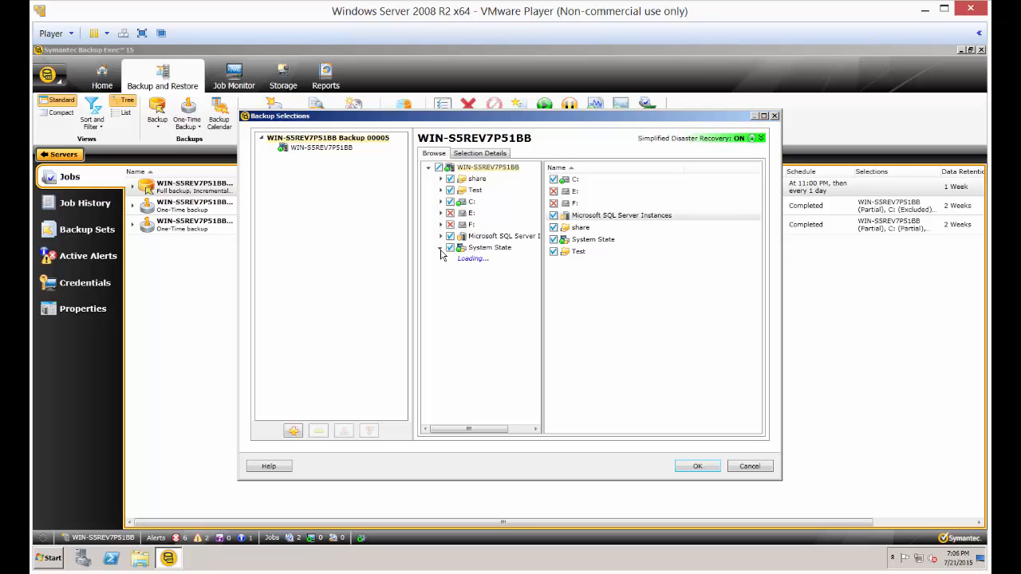
{"action": "left_click", "coordinate": [441, 248]}
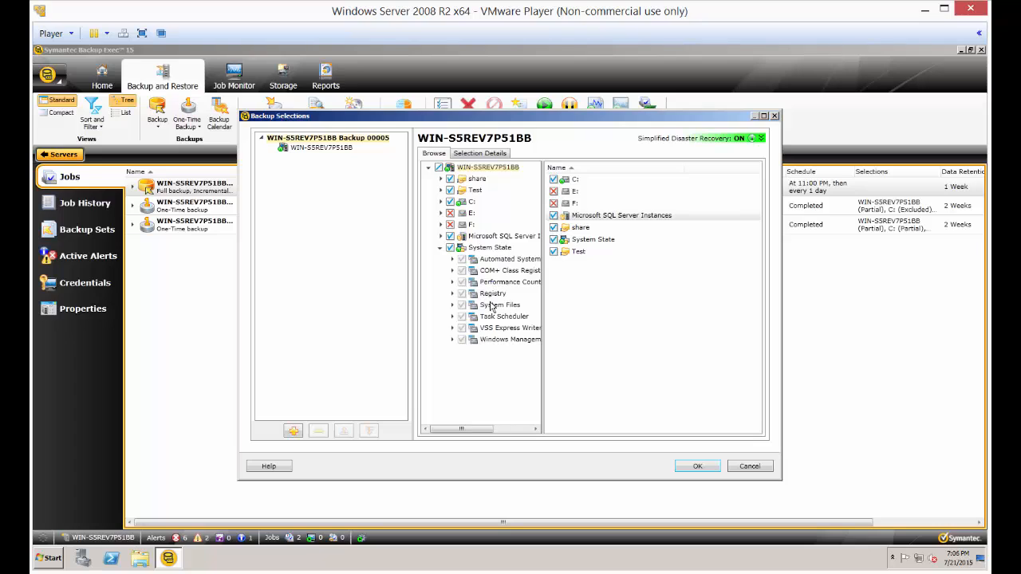
{"action": "mouse_move", "coordinate": [461, 310]}
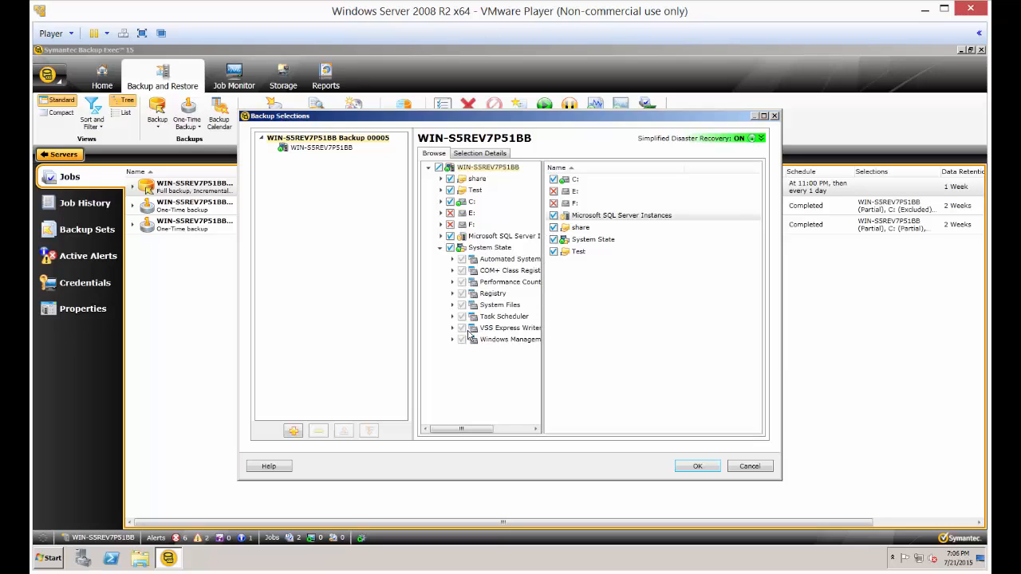
{"action": "mouse_move", "coordinate": [491, 345]}
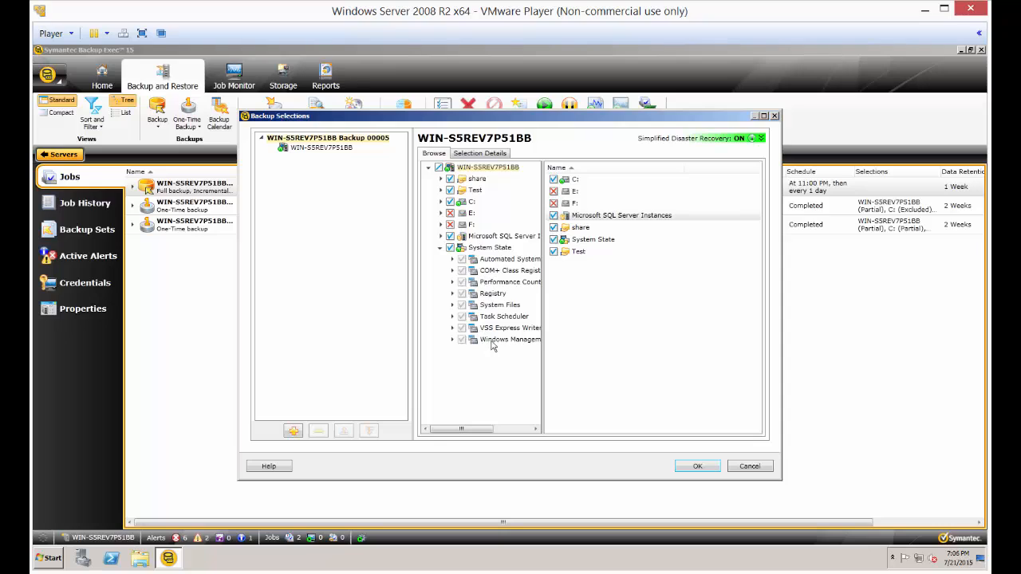
{"action": "mouse_move", "coordinate": [510, 330]}
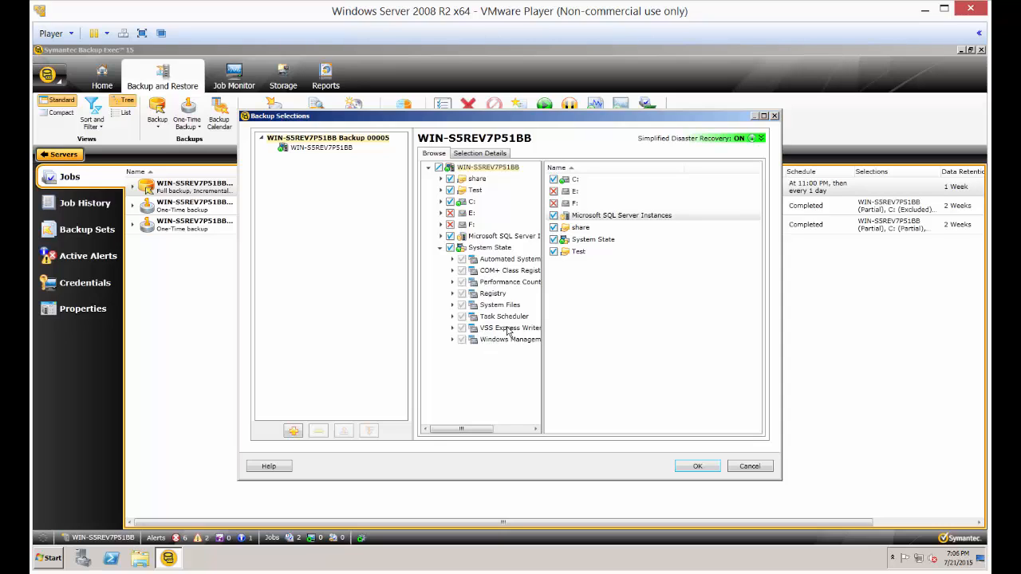
{"action": "mouse_move", "coordinate": [508, 329]}
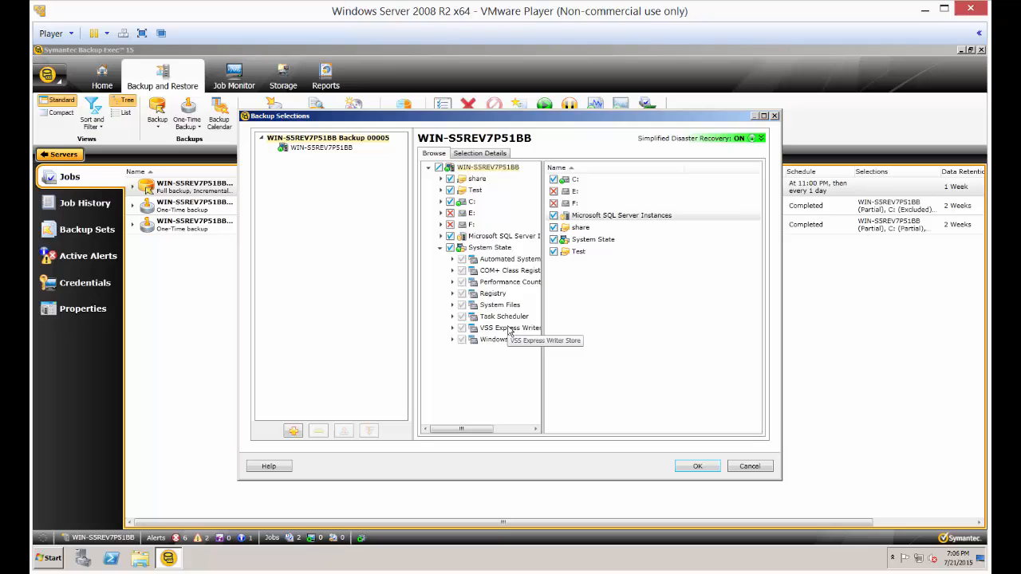
{"action": "mouse_move", "coordinate": [492, 305]}
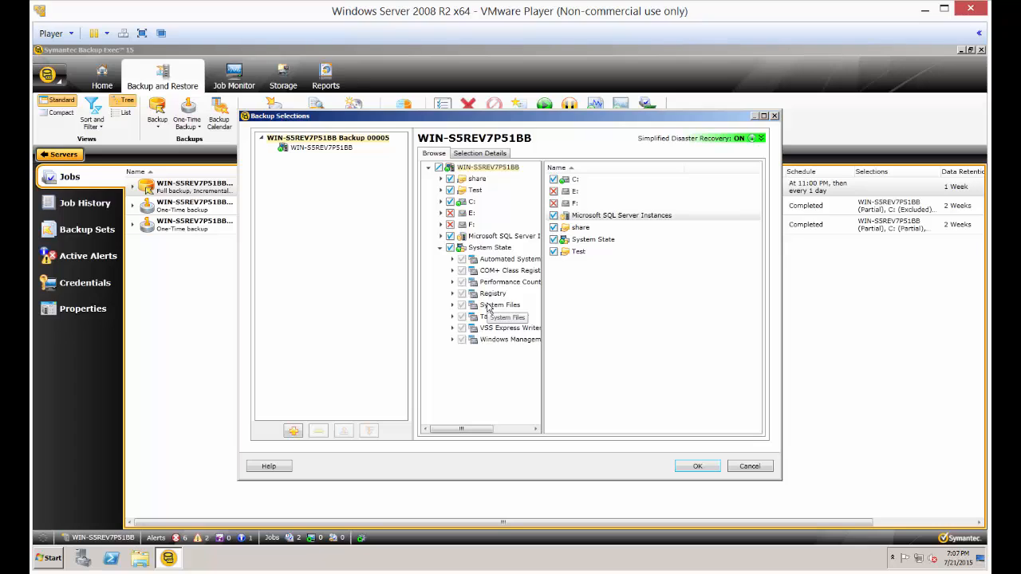
{"action": "mouse_move", "coordinate": [463, 259]}
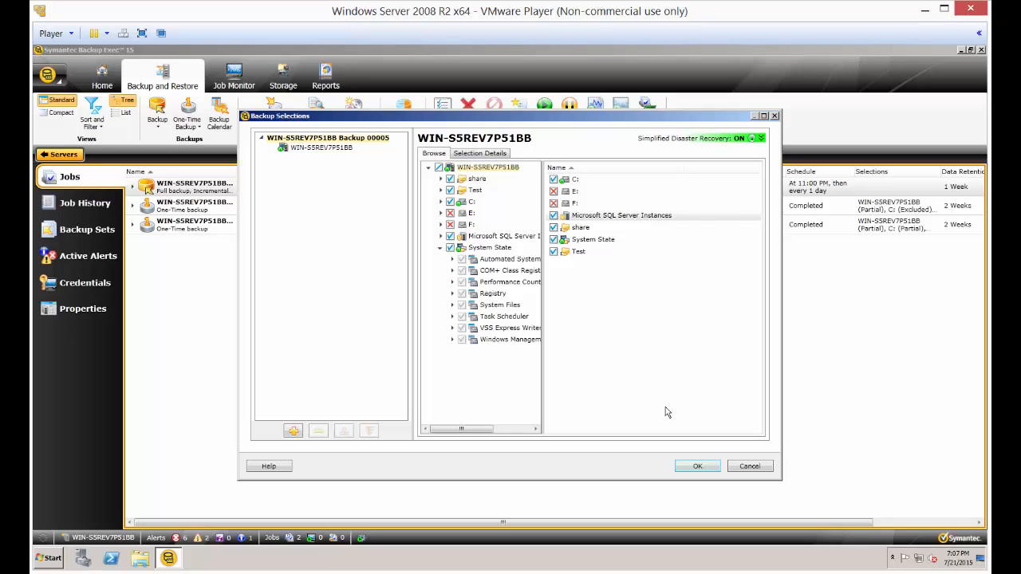
{"action": "mouse_move", "coordinate": [750, 465]}
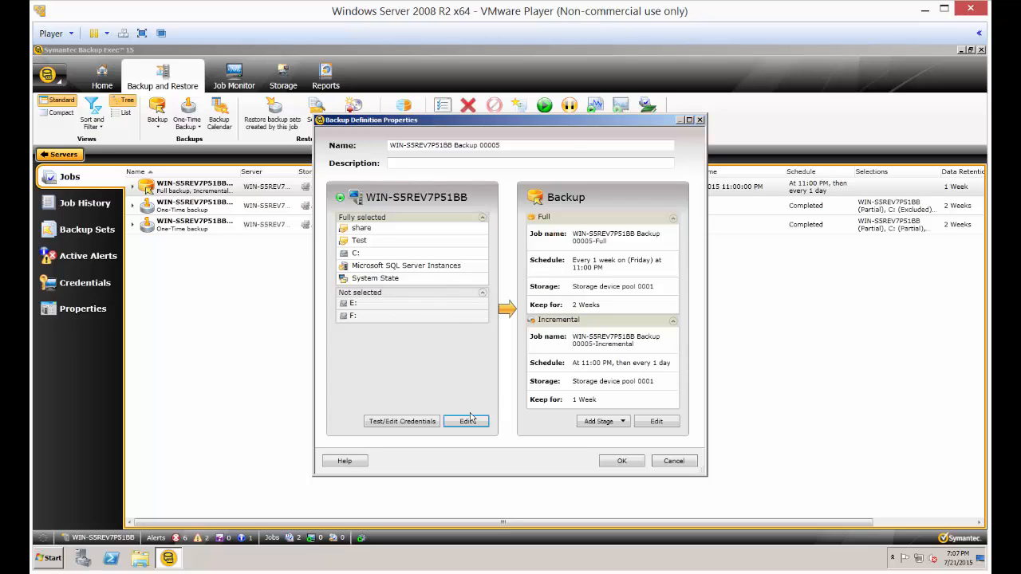
Open the Backup stage options and show the Advanced Open File snapshot settings
{"action": "left_click", "coordinate": [466, 420]}
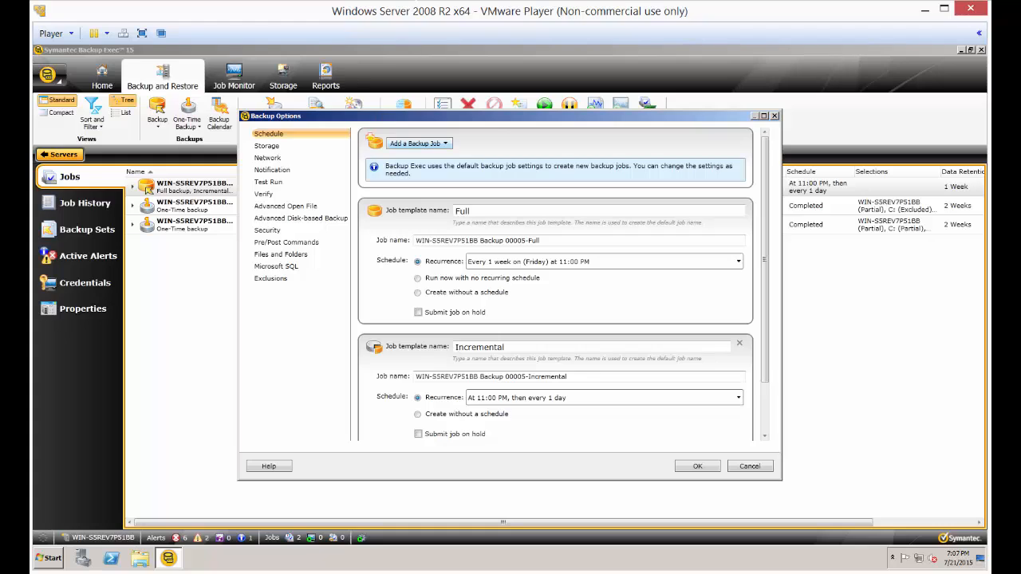
{"action": "left_click", "coordinate": [285, 206]}
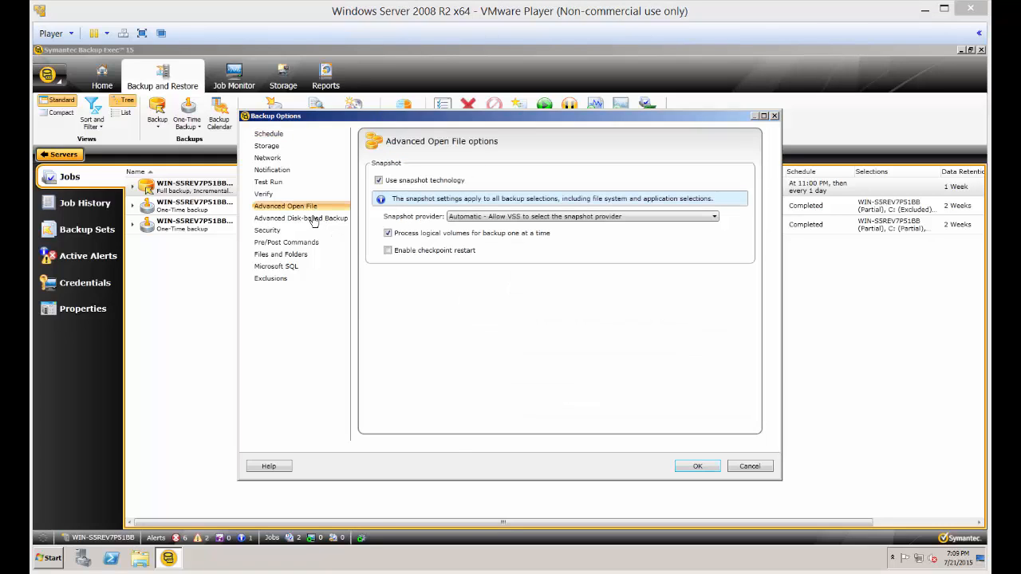
{"action": "mouse_move", "coordinate": [397, 189]}
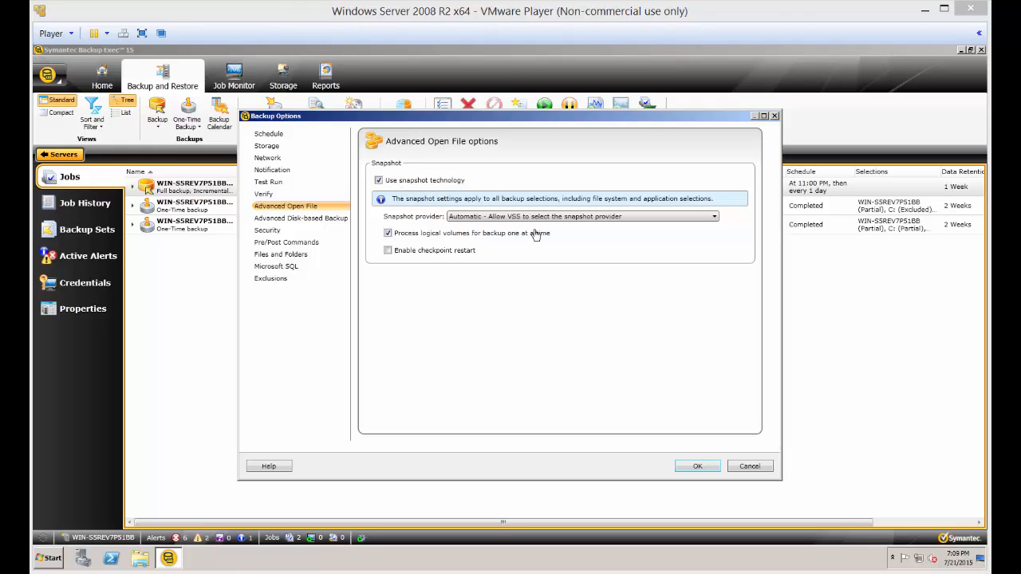
{"action": "mouse_move", "coordinate": [532, 222]}
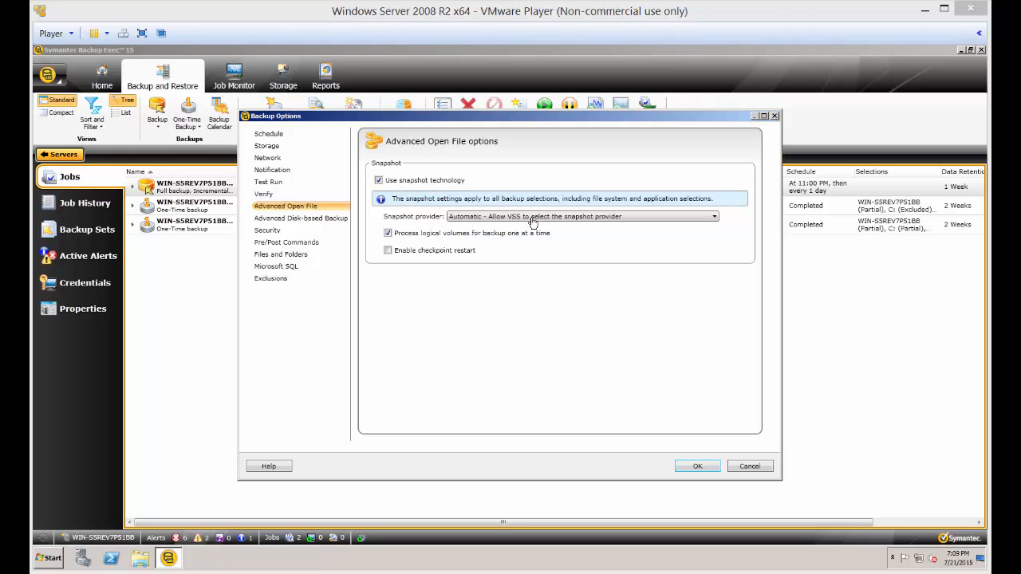
{"action": "mouse_move", "coordinate": [474, 250]}
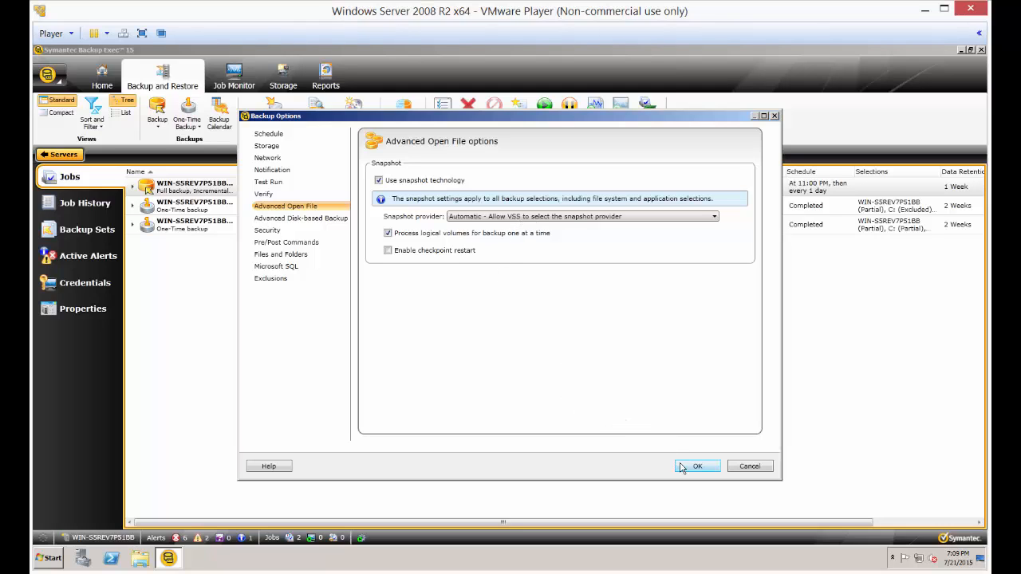
Confirm the Backup Options to return to Backup Definition Properties
{"action": "left_click", "coordinate": [697, 466]}
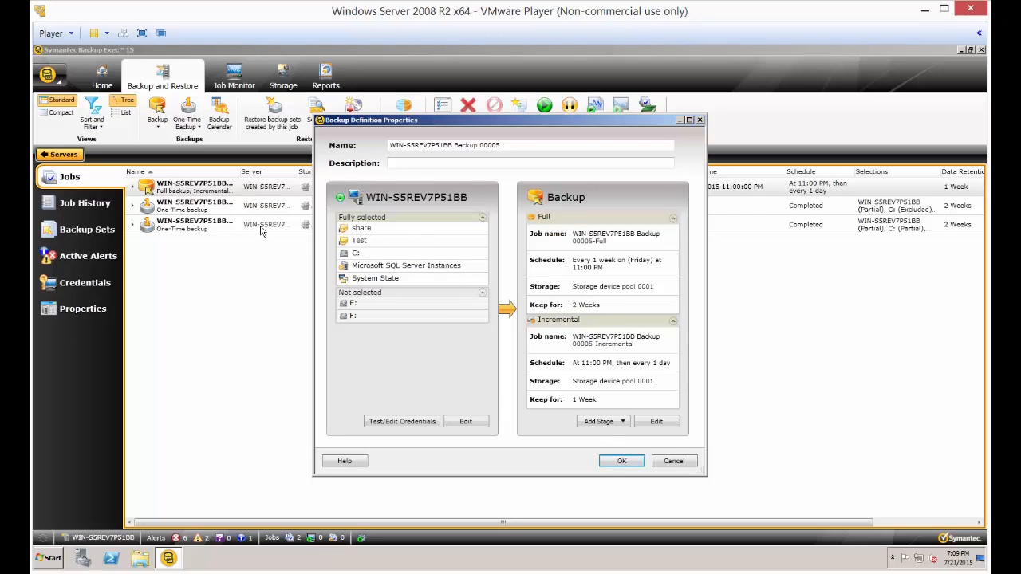
{"action": "mouse_move", "coordinate": [275, 206]}
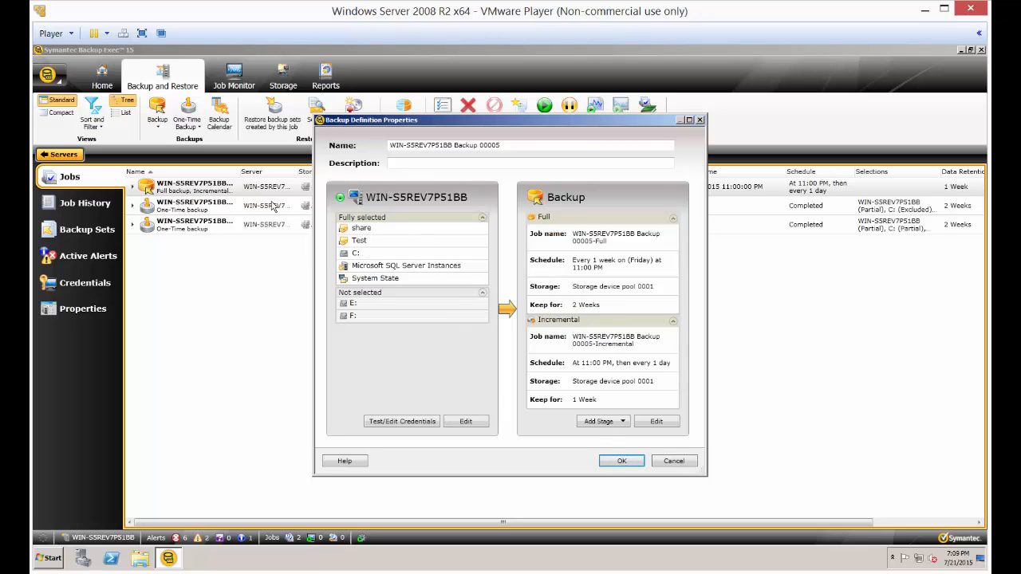